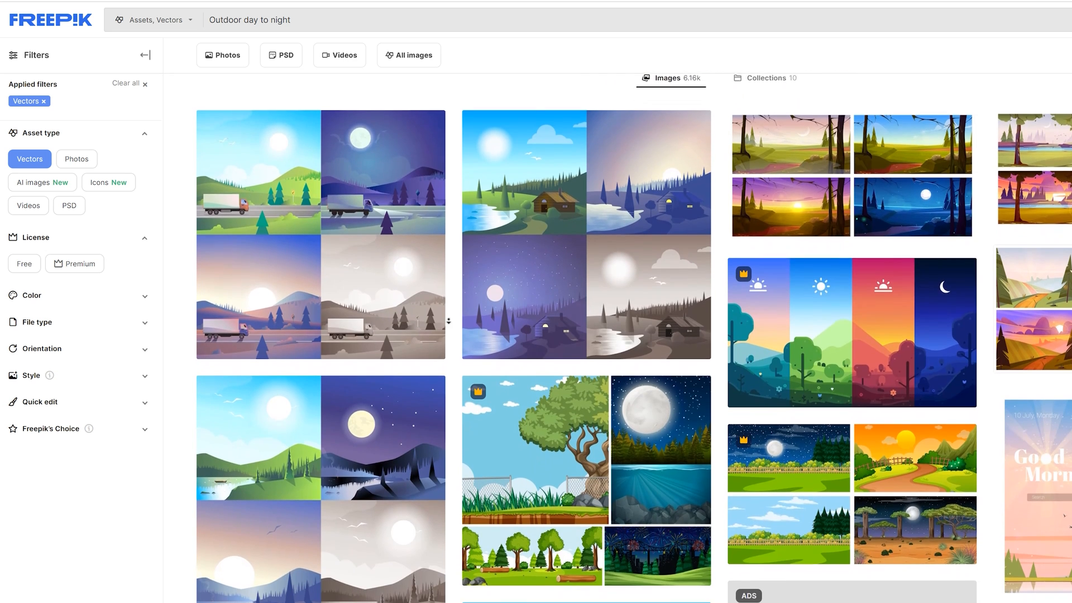
- Scroll through the Freepik vector results for outdoor day-to-night scenes
scroll(down, 3)
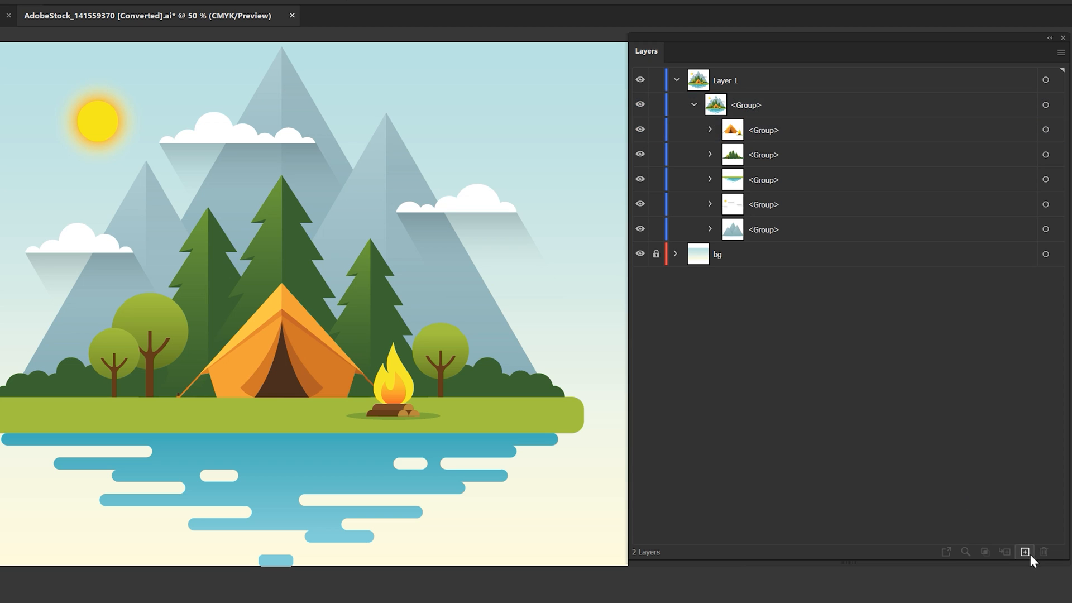
- Add a new layer in the Layers panel for the next scene element
click(1024, 552)
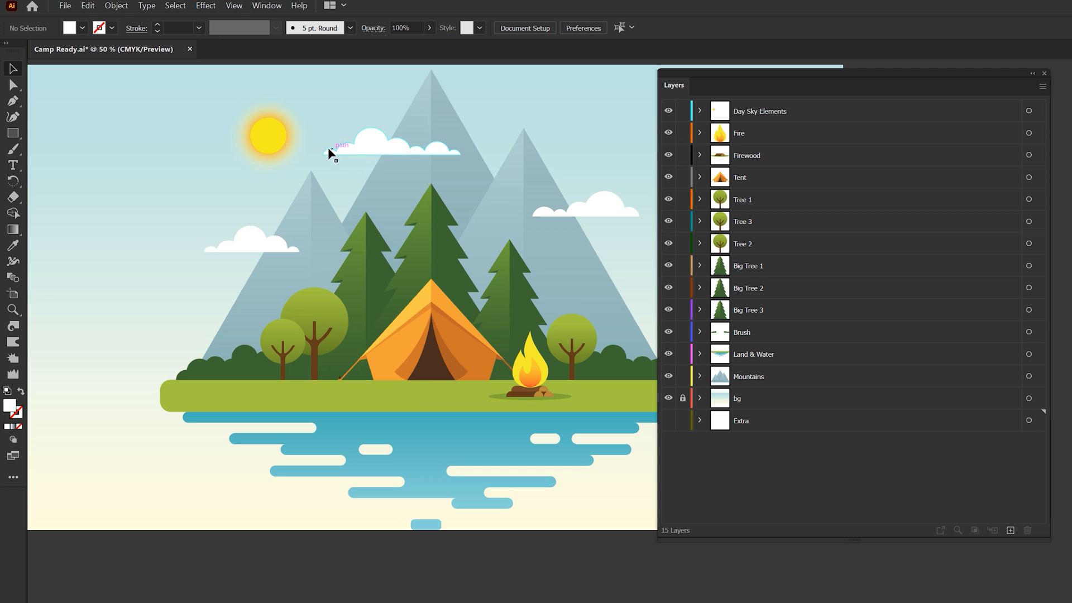
mouse_move(339, 144)
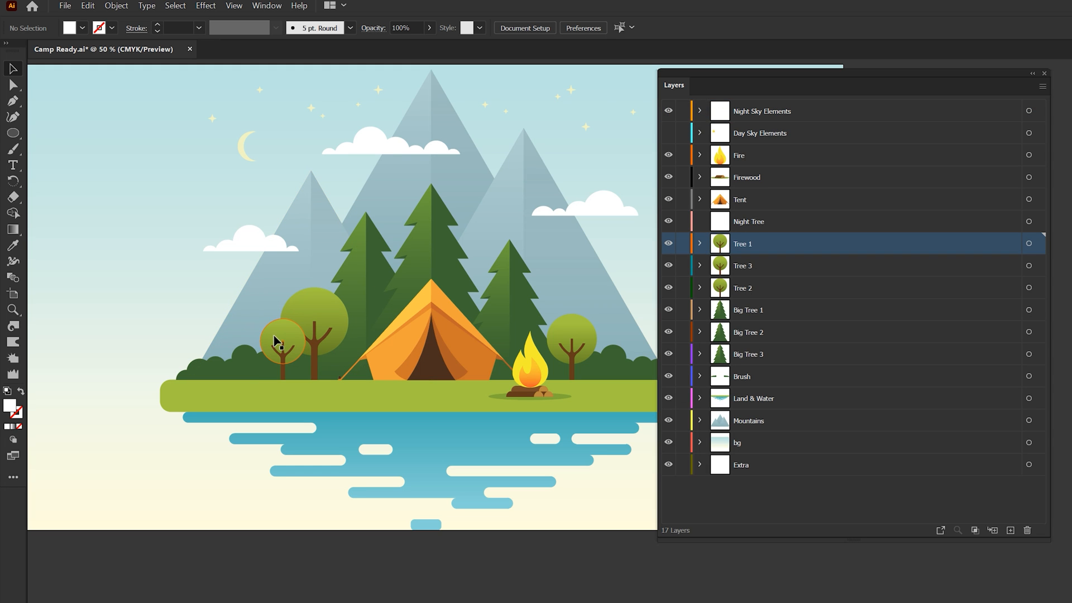
- Select the small left tree's canopy and edit the green end colour of its vertical gradient
click(285, 345)
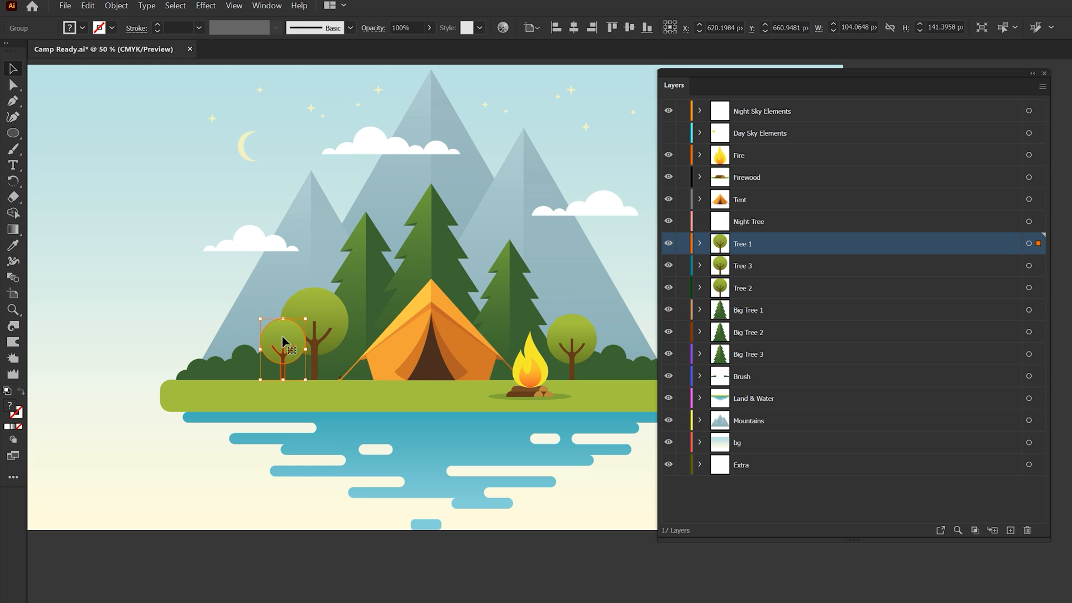
click(87, 5)
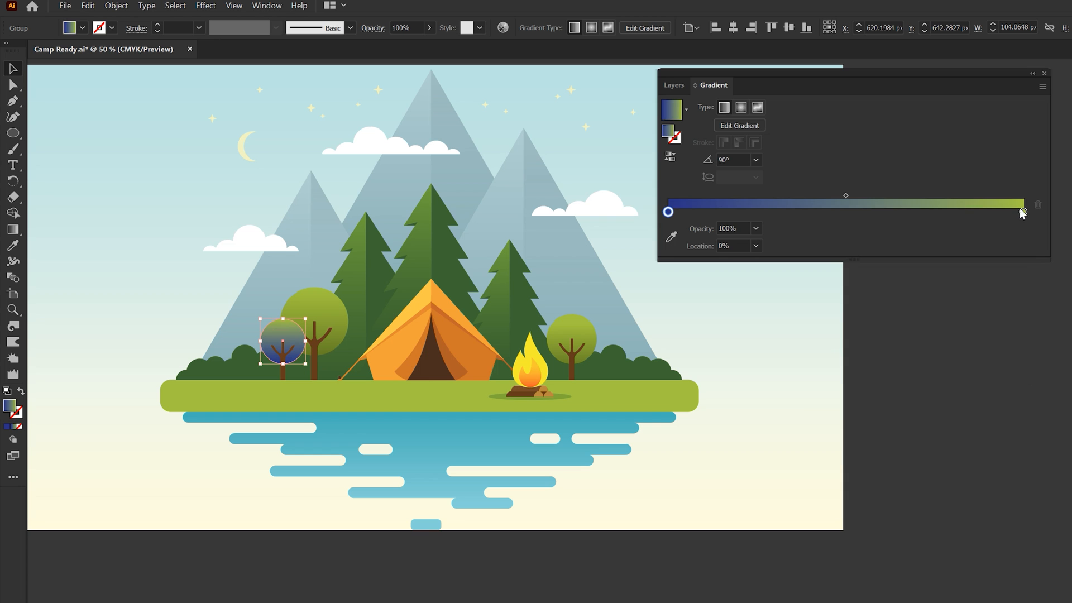
double_click(1024, 213)
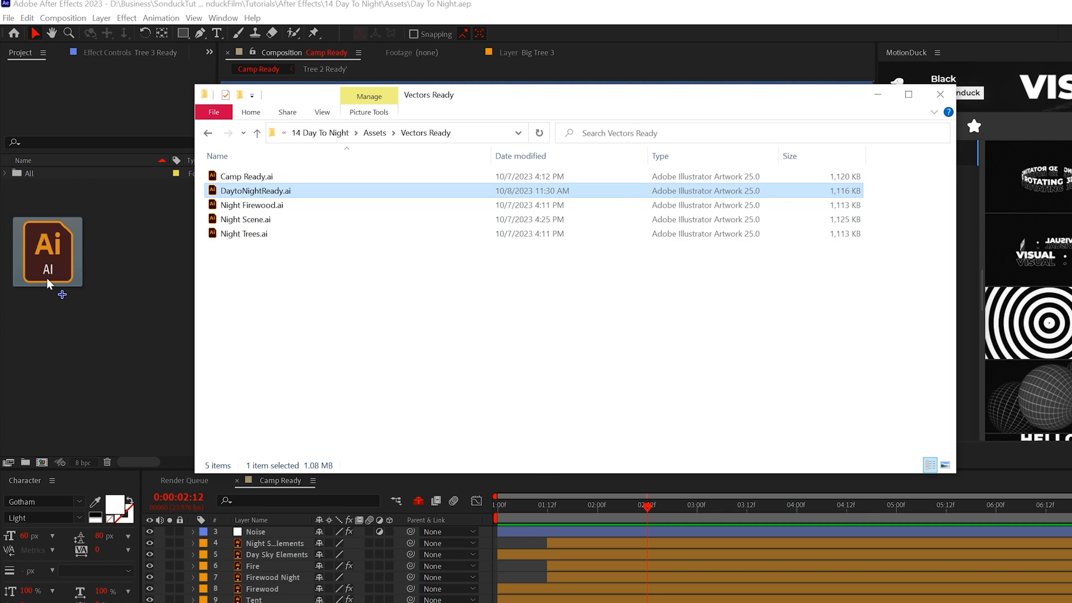
- Import DaytoNightReady.ai into the Project panel as a composition
double_click(255, 190)
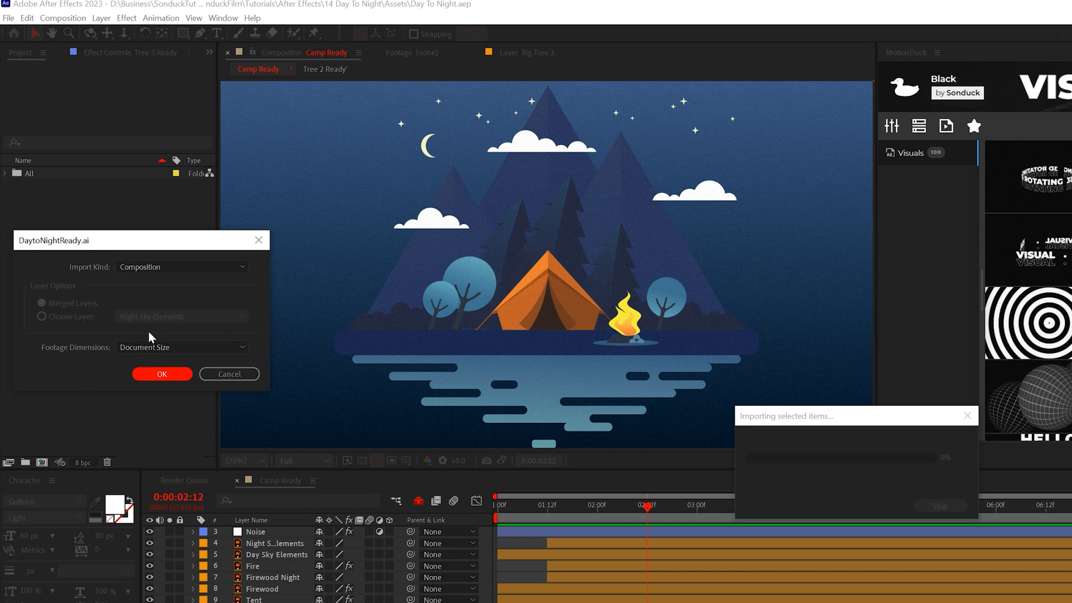
click(161, 375)
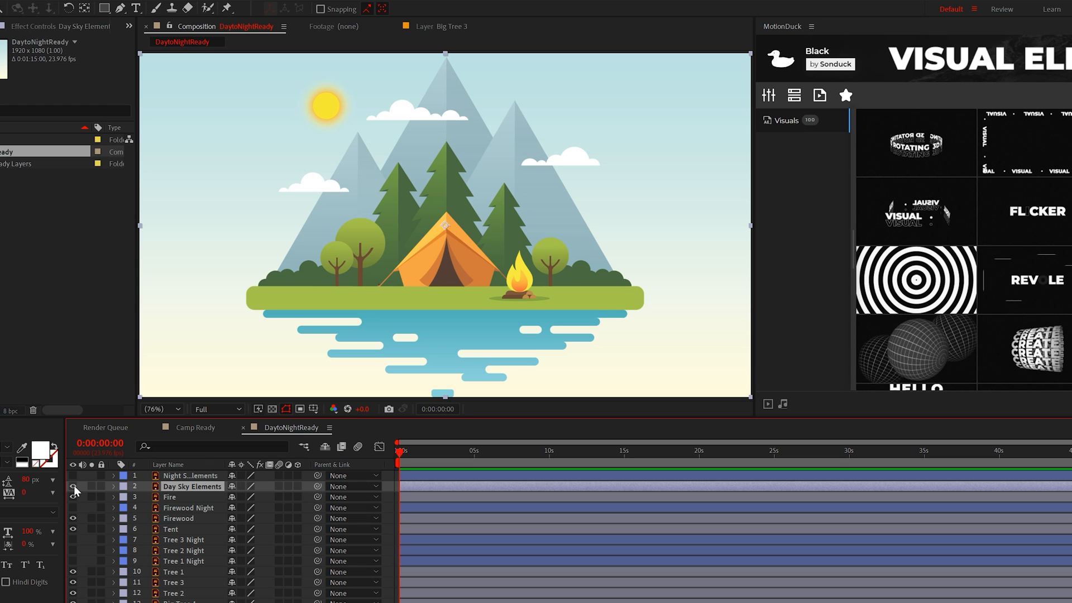
- Reveal Day Sky Elements and add a Position keyframe for its drifting motion
click(113, 486)
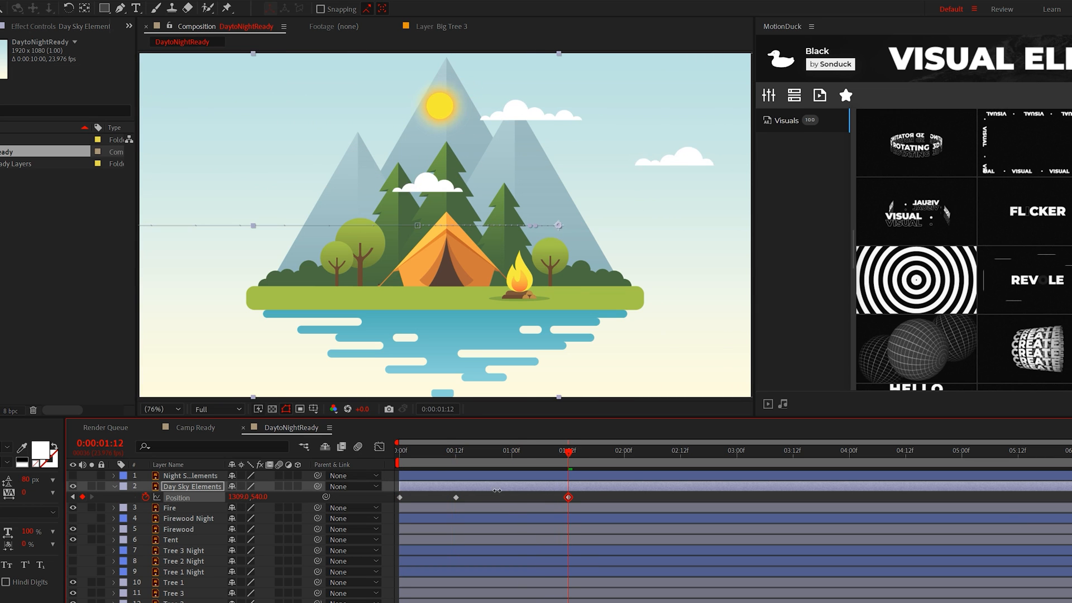
click(619, 452)
text(loopOut())
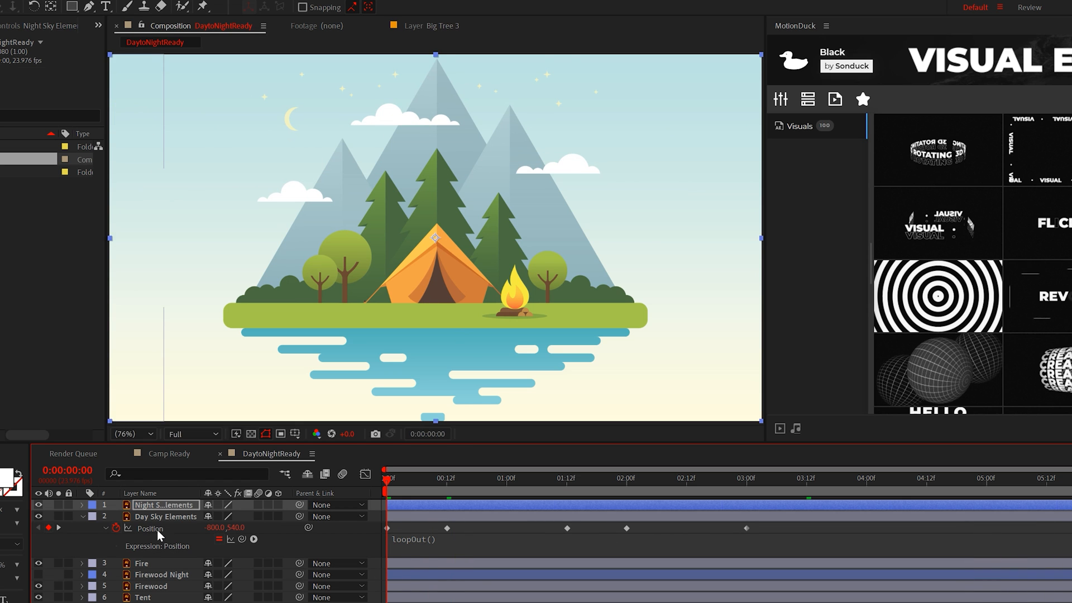
- Select all Day Sky Elements position keyframes to copy onto Night Sky Elements at 1:12
click(164, 516)
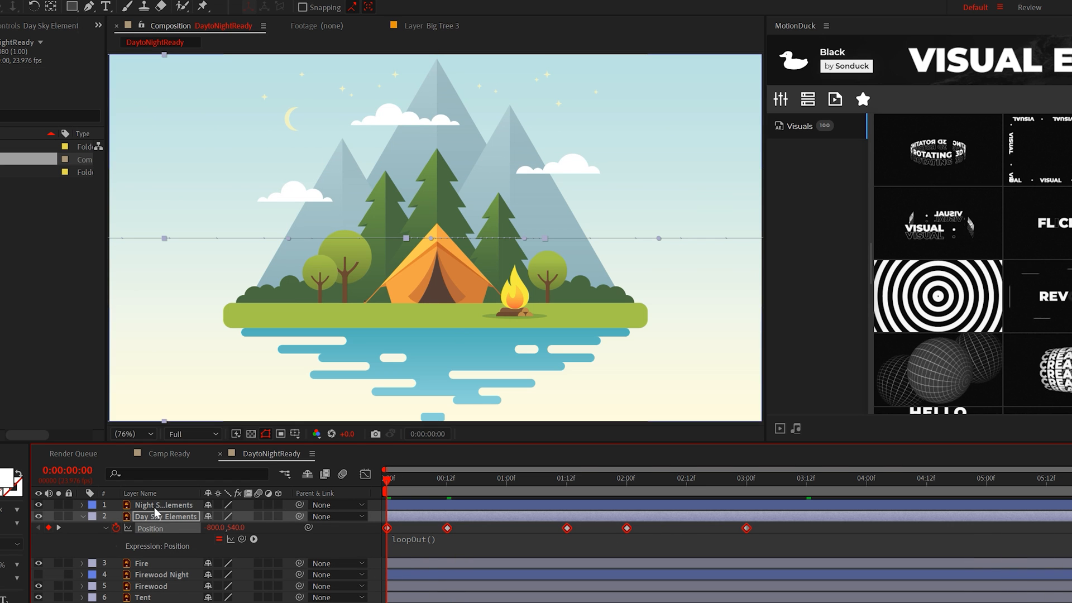
click(164, 505)
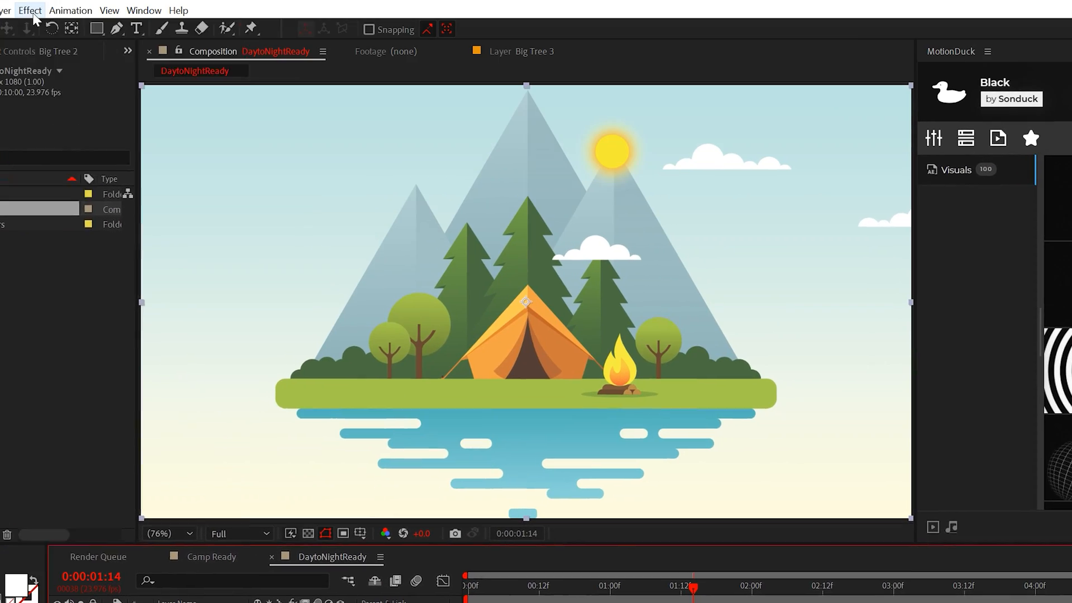
- Apply Color Balance (HLS) to the big tree and keyframe Hue and Lightness at 1:12
click(29, 10)
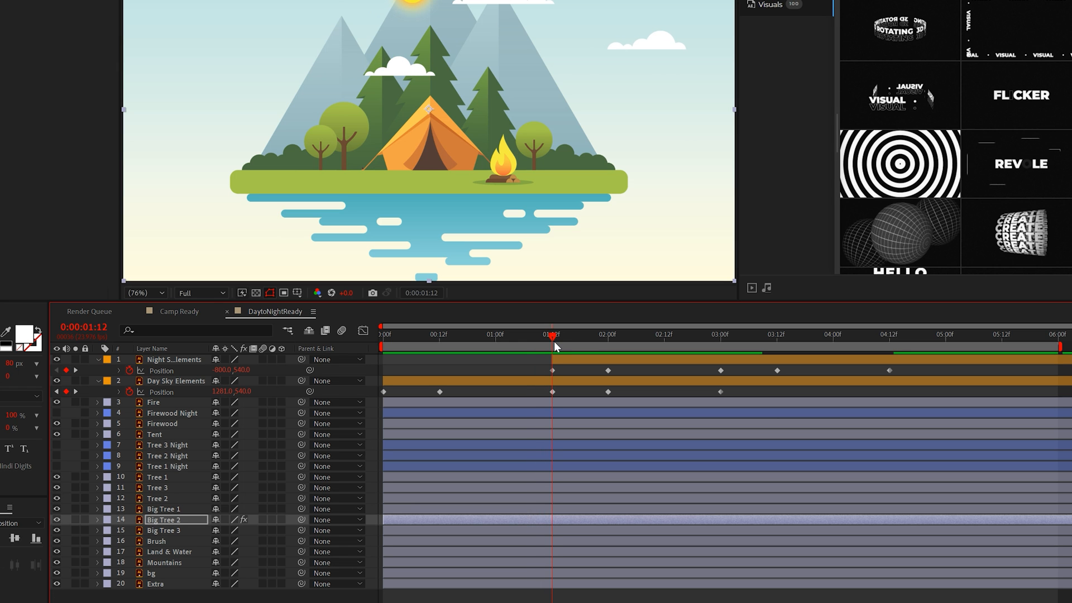
click(97, 519)
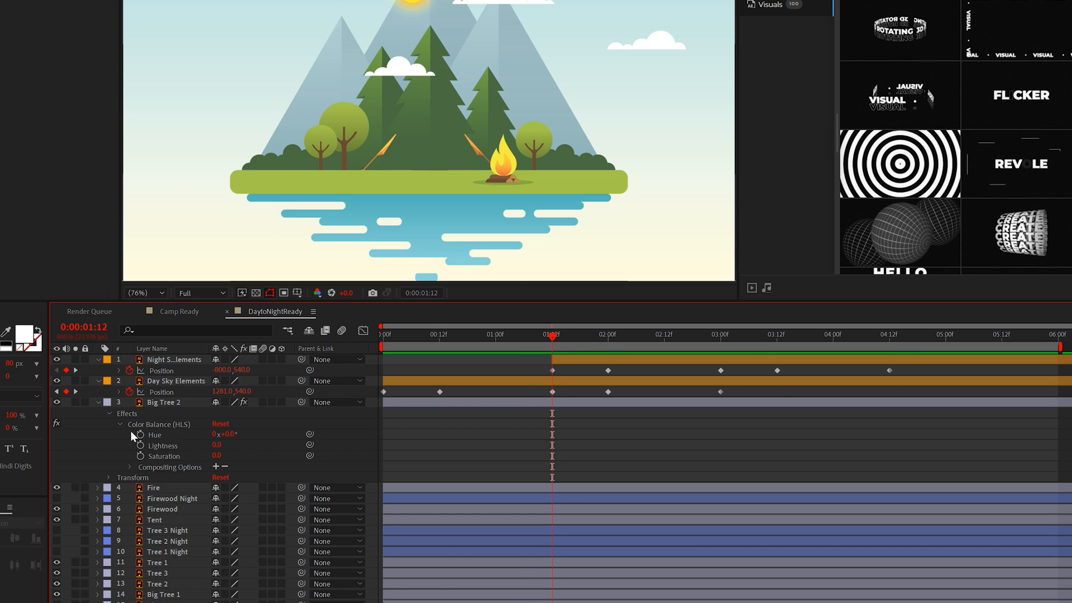
click(96, 518)
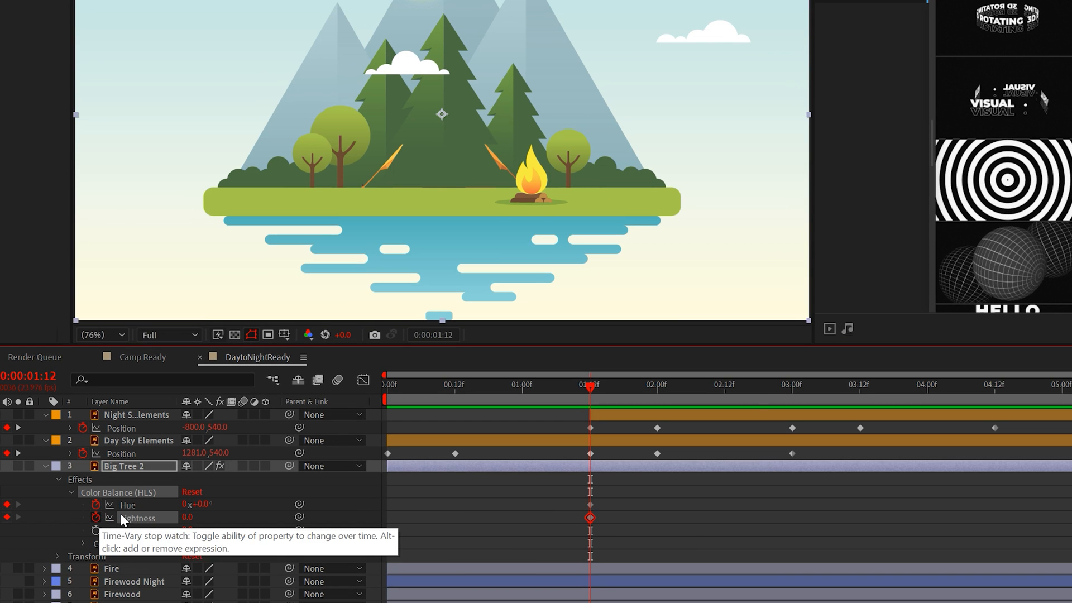
click(657, 385)
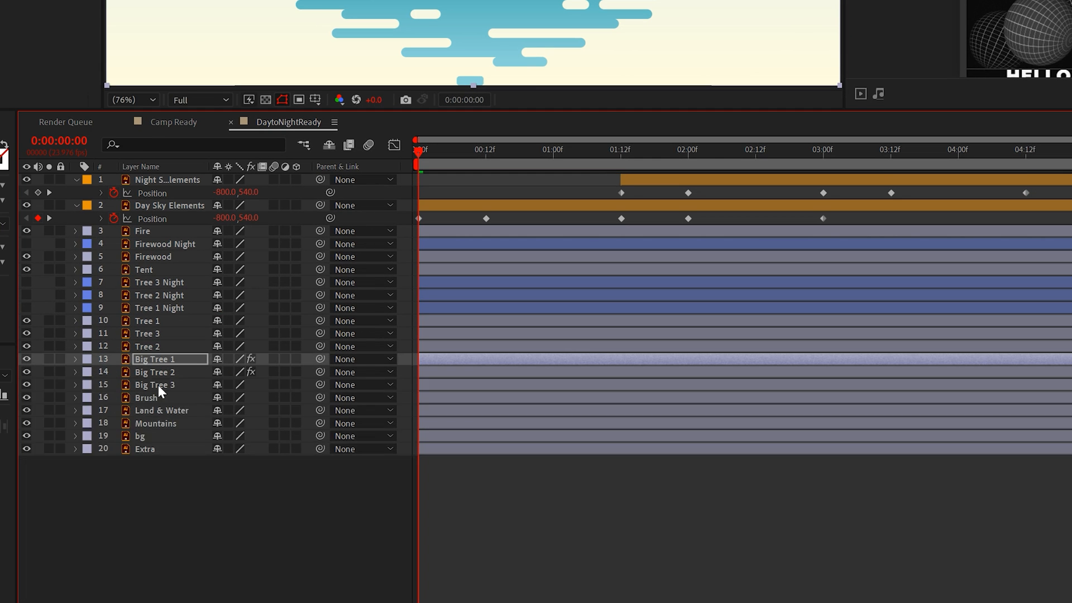
- Select the Big Tree 3 night layer to keyframe its looping opacity fade
click(155, 385)
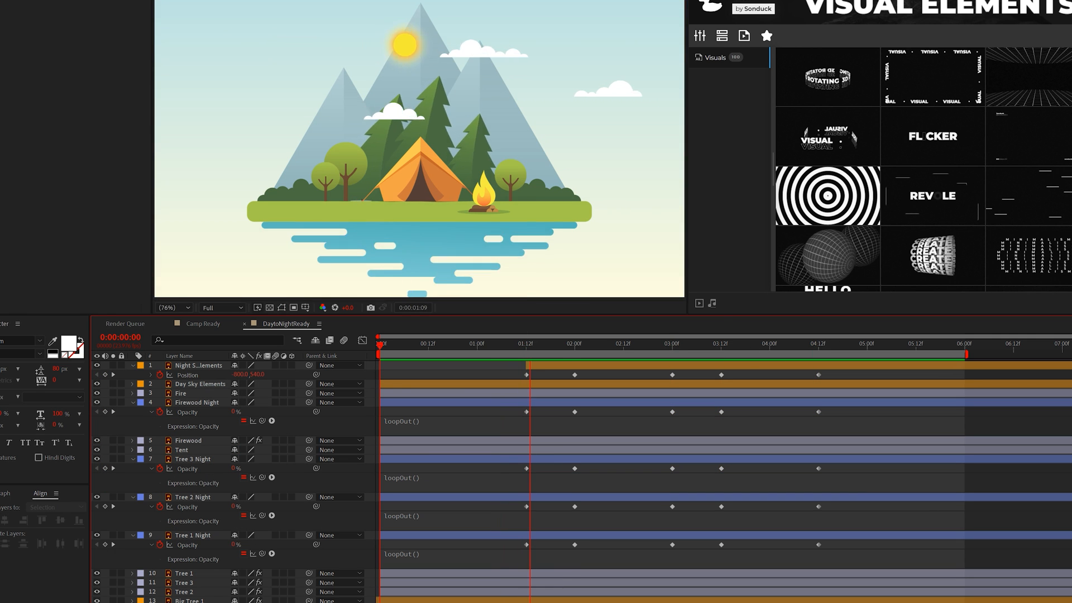
- Reveal the Fire layer's Opacity and keyframe it to vanish during the night part of the cycle
click(718, 373)
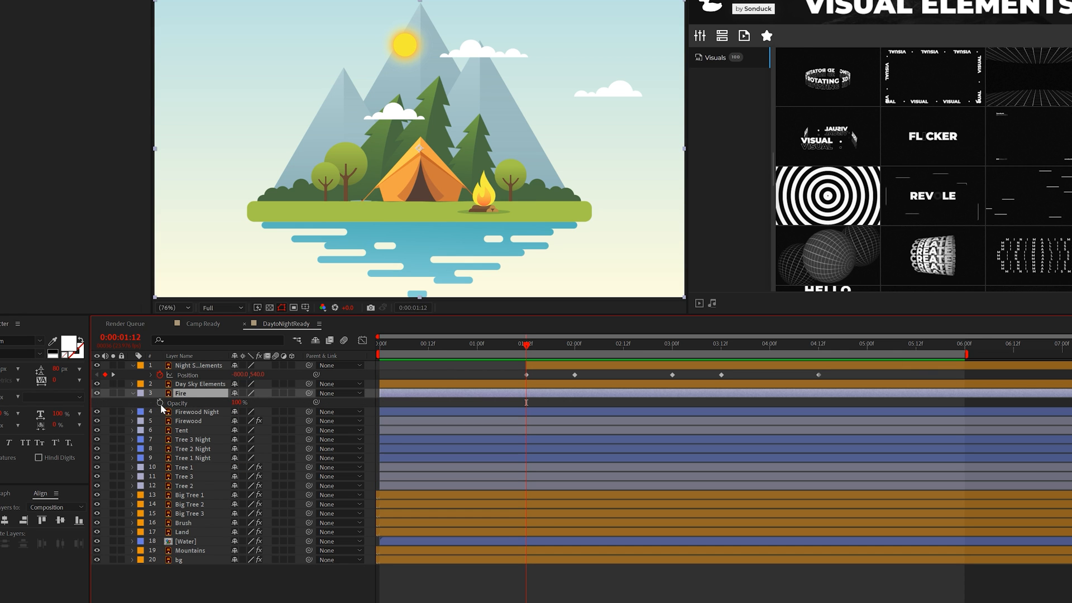
click(576, 343)
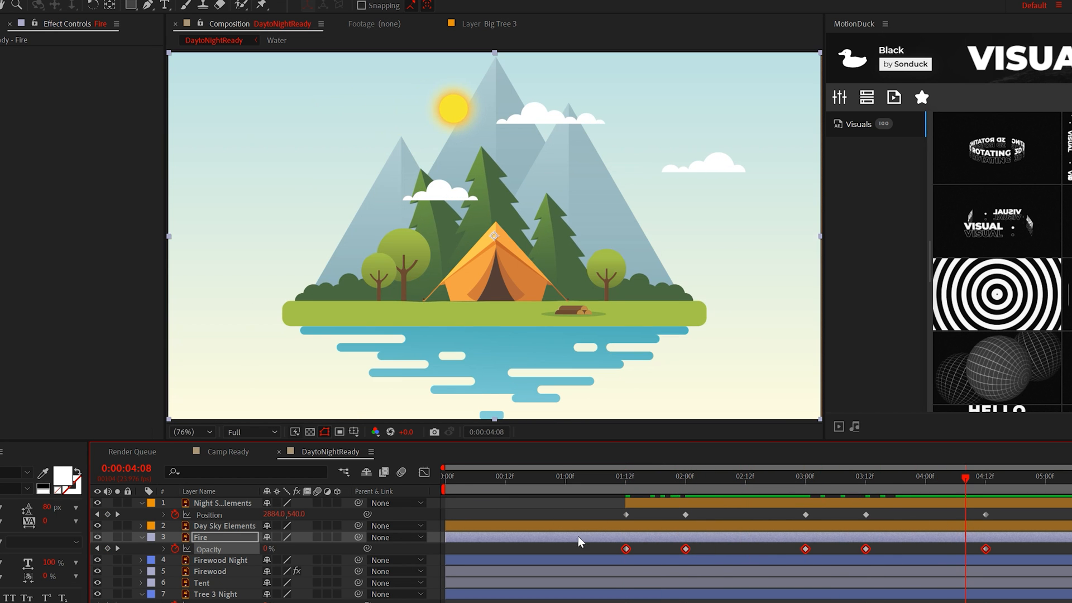
click(446, 477)
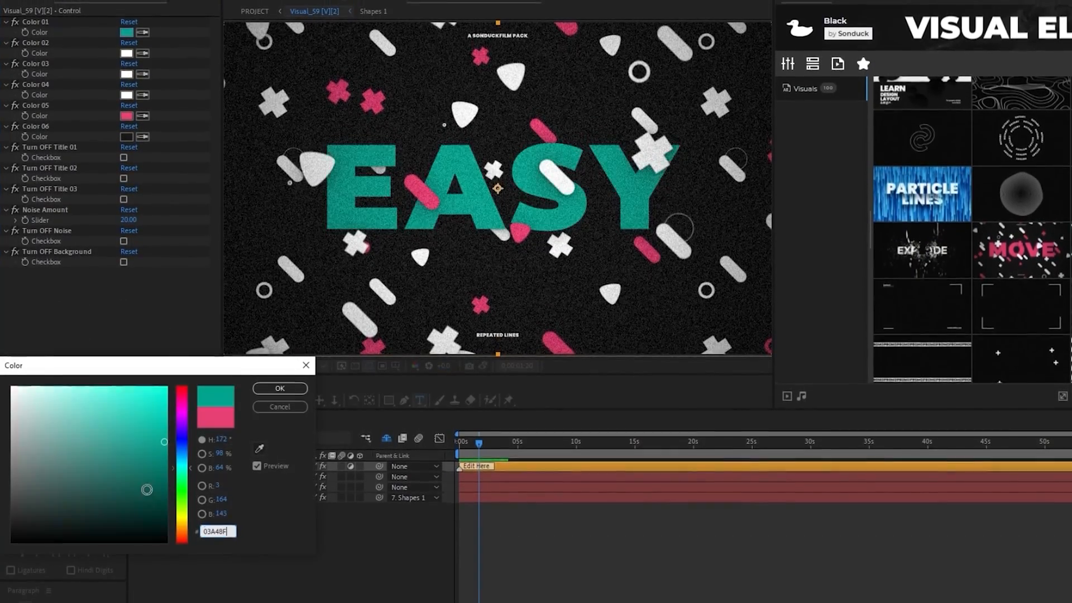
- Confirm hex 03A48F teal as the Color 05 swatch of the EASY template
click(279, 387)
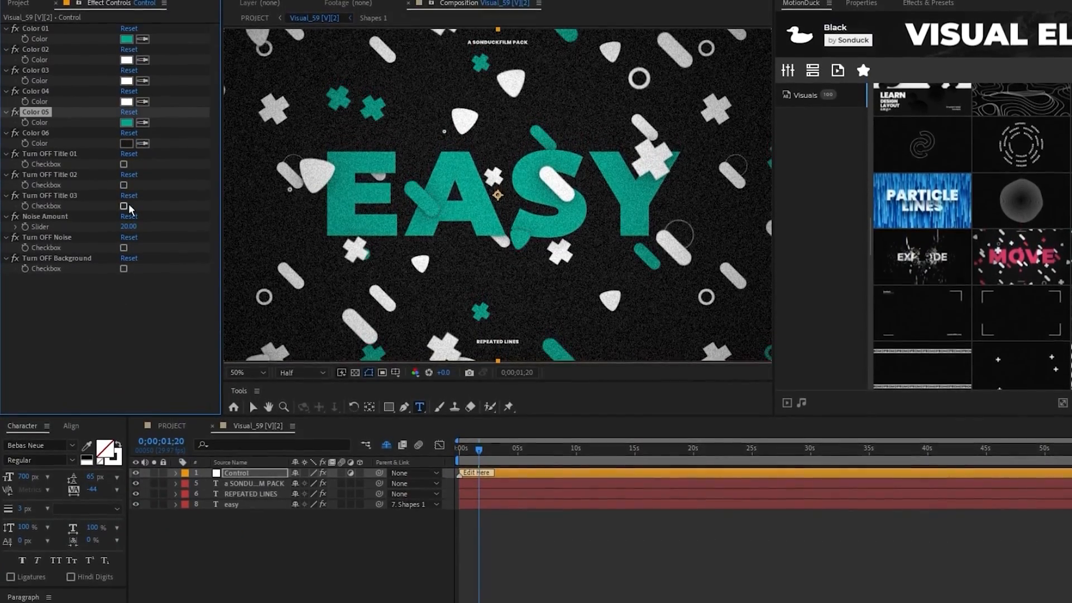